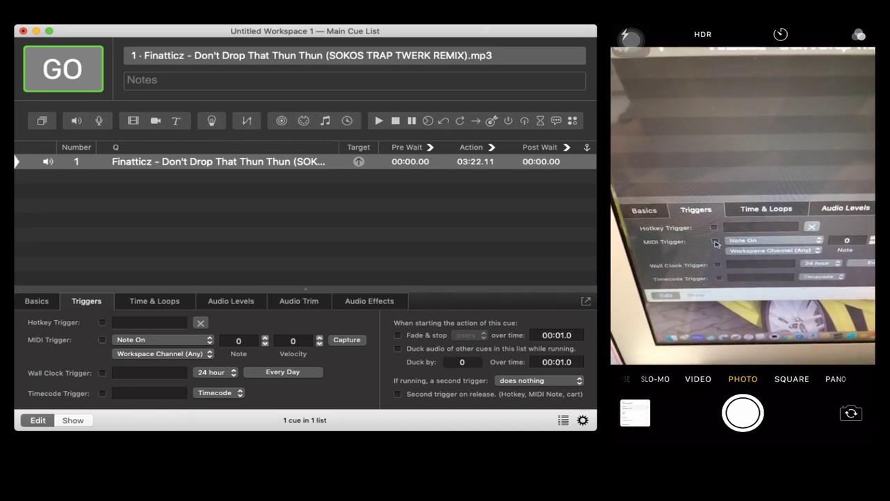
Reselect the Finatticz audio cue and enable its MIDI Note On trigger on the workspace channel.
{"action": "left_click", "coordinate": [101, 340]}
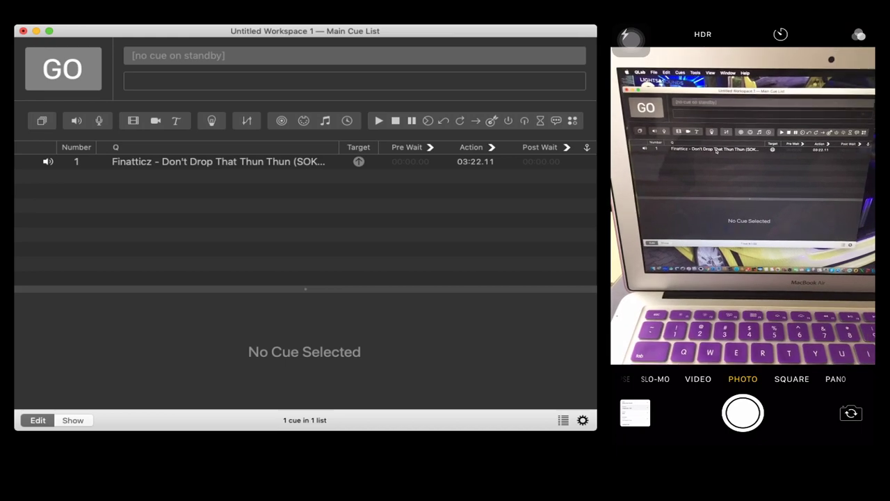
{"action": "left_click", "coordinate": [218, 161]}
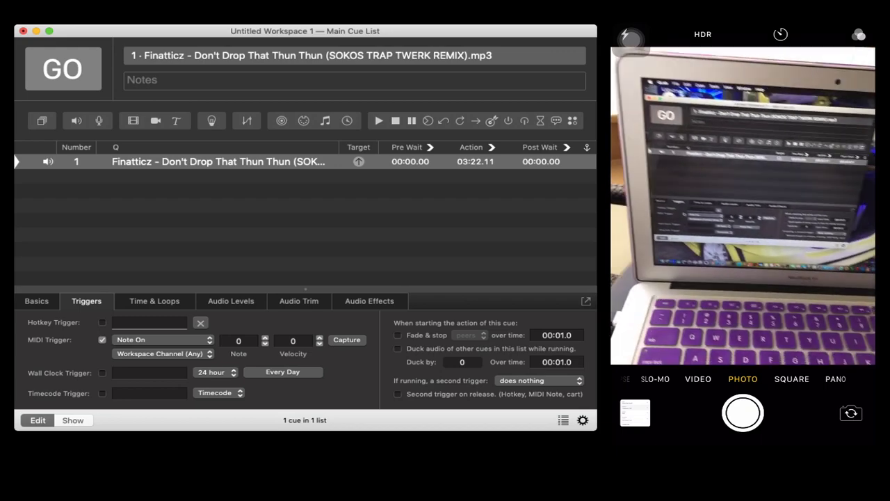
{"action": "left_click", "coordinate": [63, 69]}
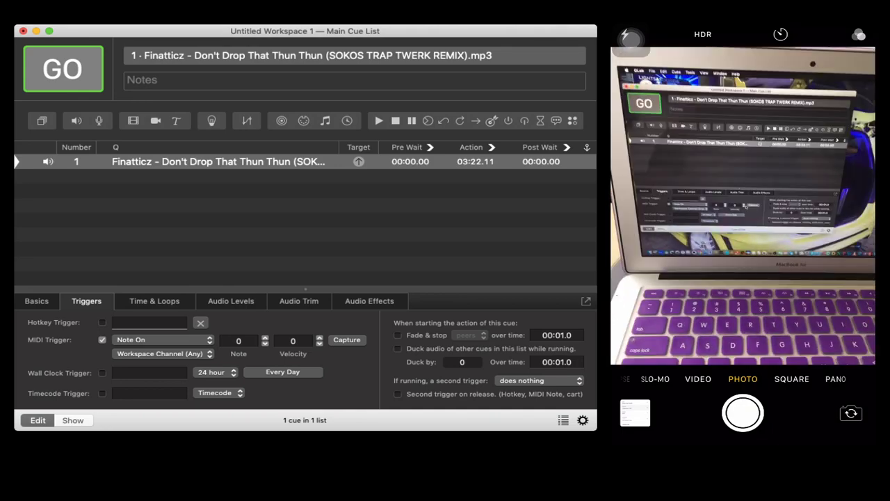
{"action": "left_click", "coordinate": [346, 340]}
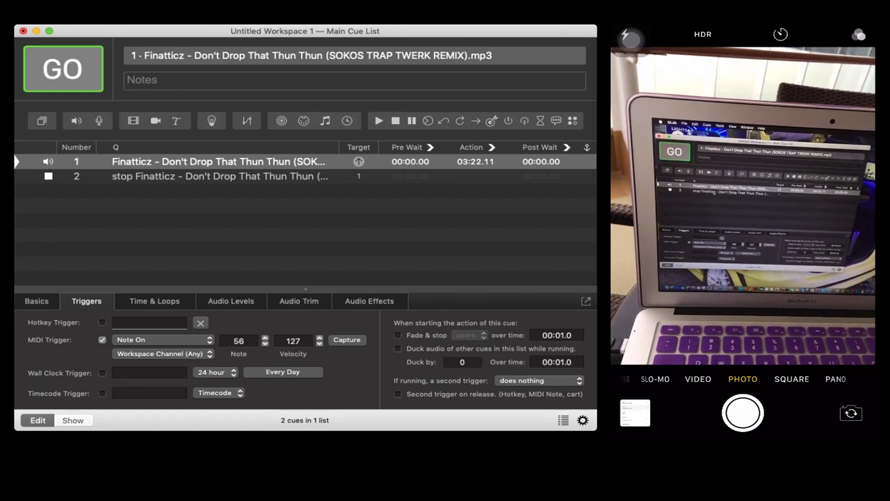
Enable a Note On MIDI trigger on stop cue 2 and start Capture, showing Waiting for MIDI.
{"action": "left_click", "coordinate": [219, 176]}
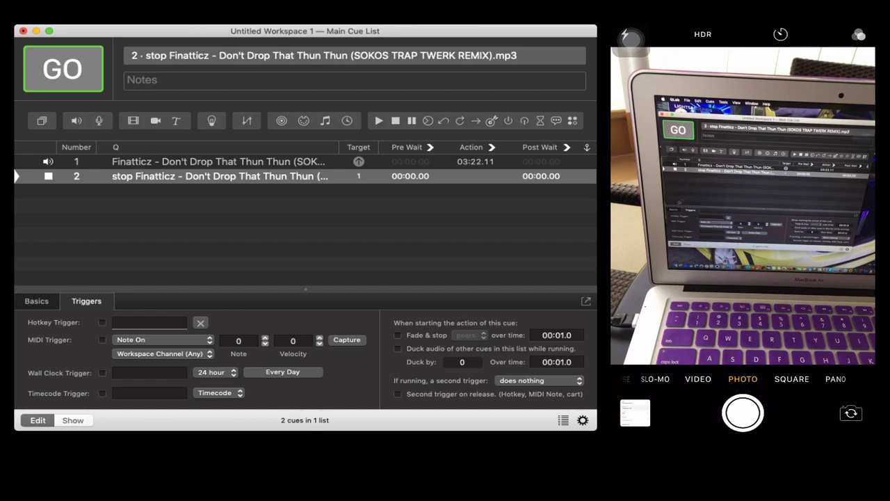
{"action": "left_click", "coordinate": [36, 301]}
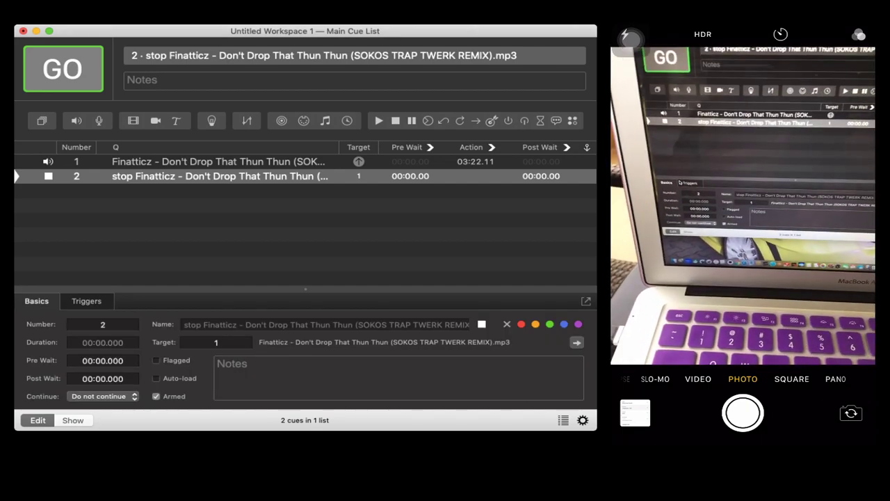
{"action": "left_click", "coordinate": [86, 301]}
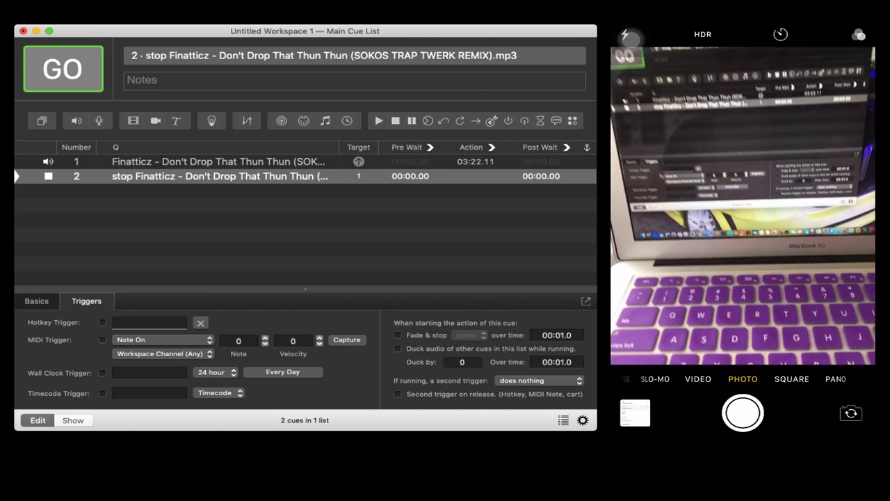
{"action": "left_click", "coordinate": [103, 340]}
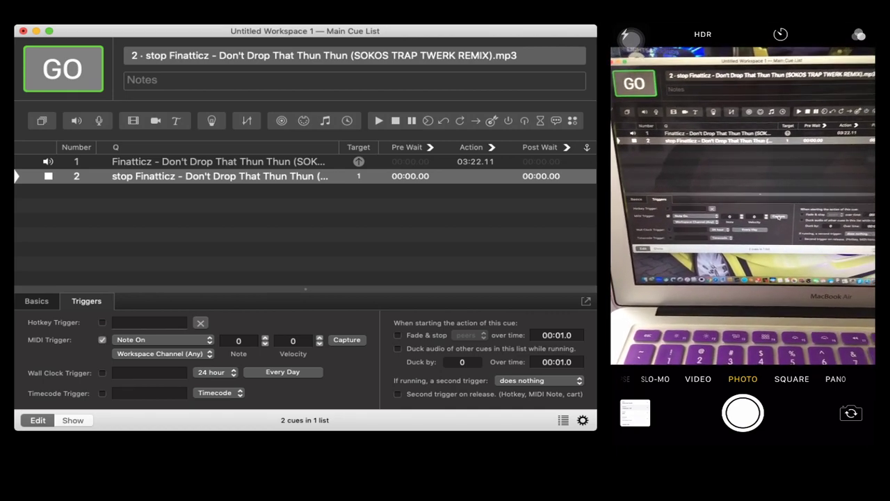
{"action": "left_click", "coordinate": [347, 340]}
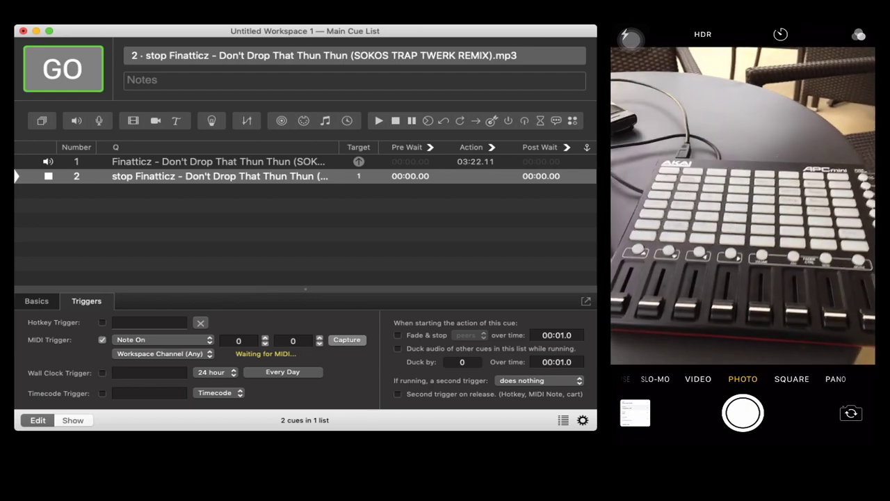